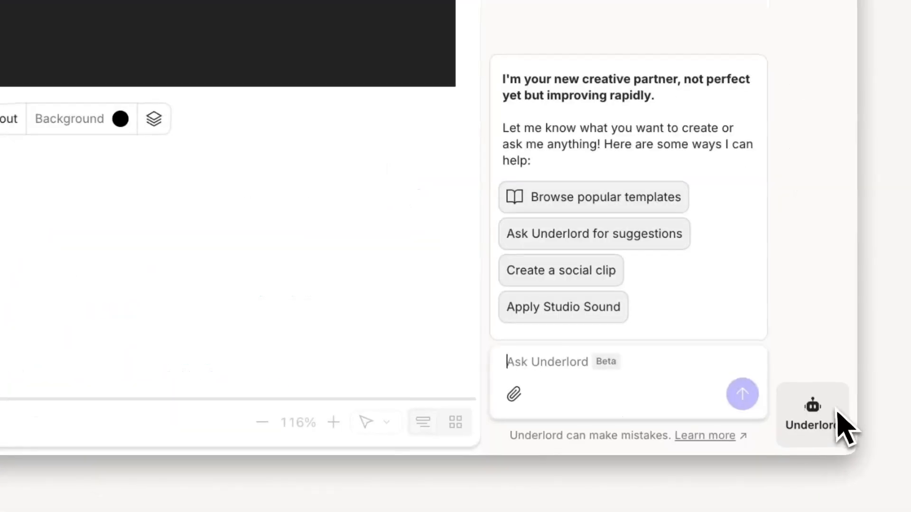
Ask Underlord to generate a video of people showing up to the sandwich competition.
{"action": "type", "text": "generate video of people sho"}
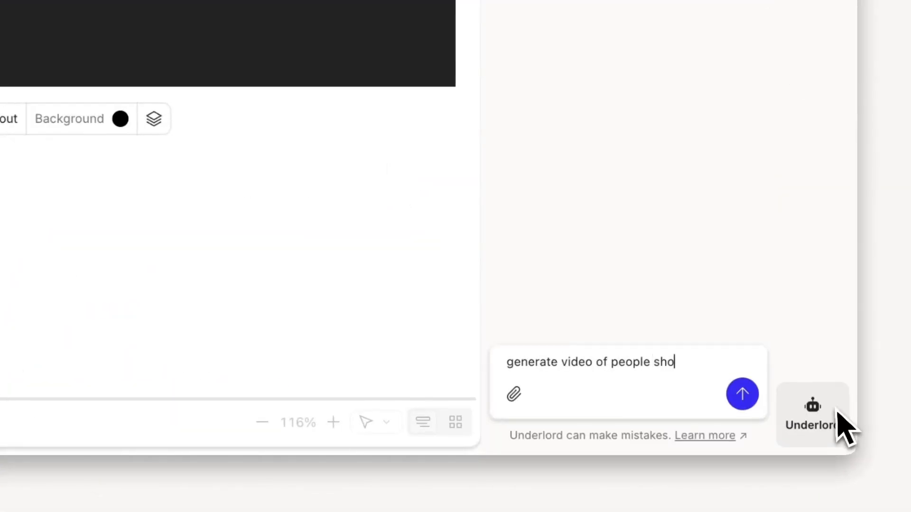
{"action": "type", "text": "wing up to the sandwic"}
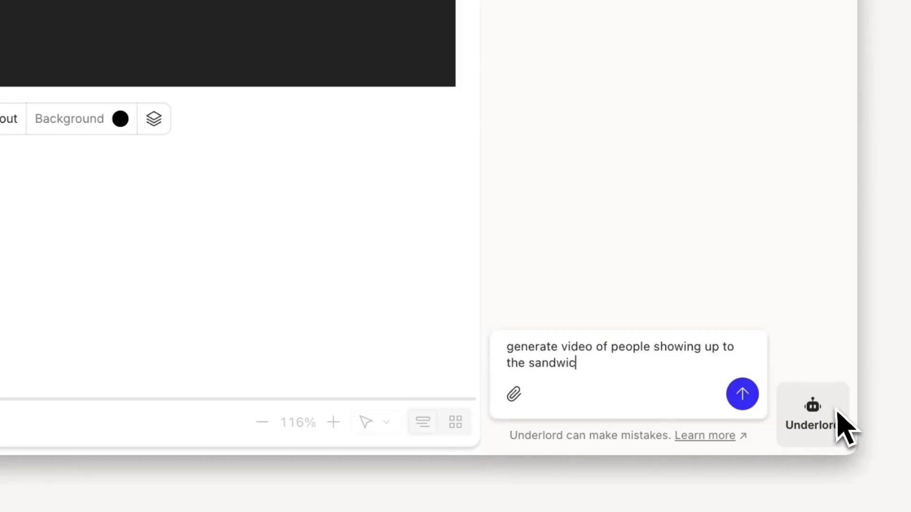
{"action": "left_click", "coordinate": [741, 394]}
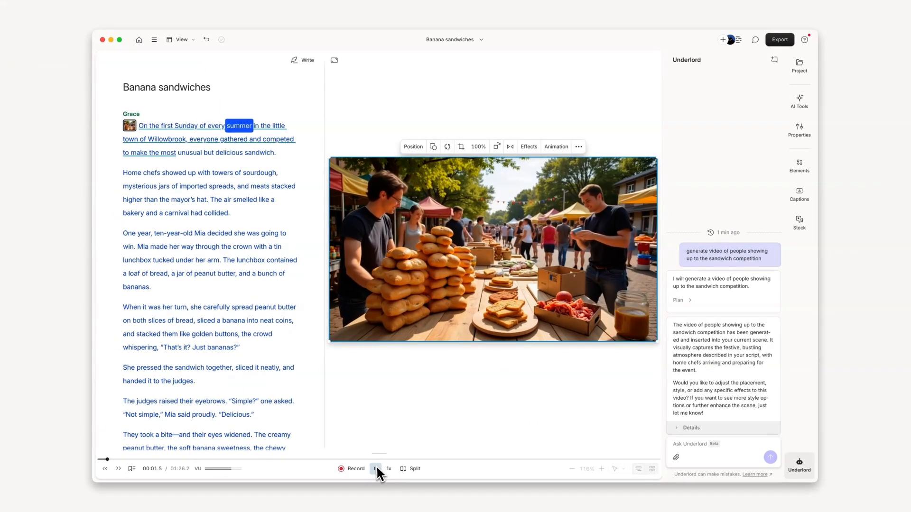
Have Underlord list its styles, then remake the video in a 3D cartoon style and play it.
{"action": "type", "text": "show me all the style"}
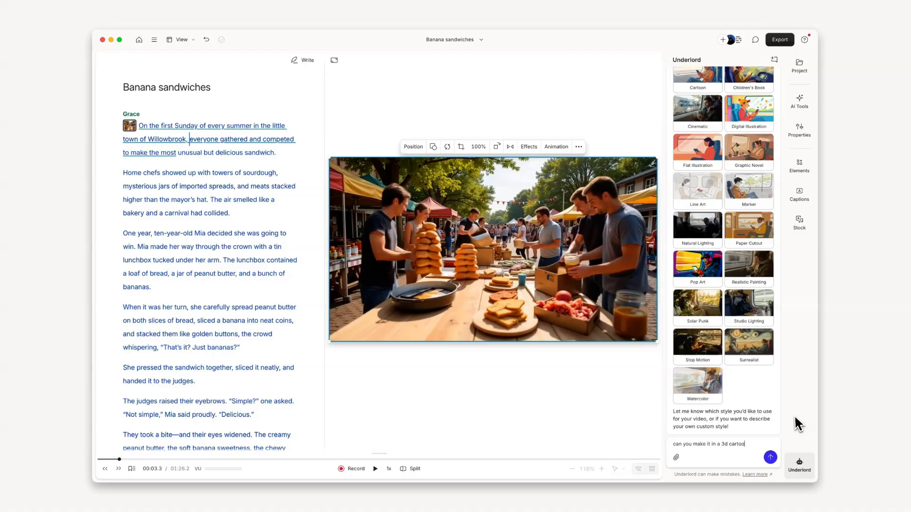
{"action": "left_click", "coordinate": [770, 457]}
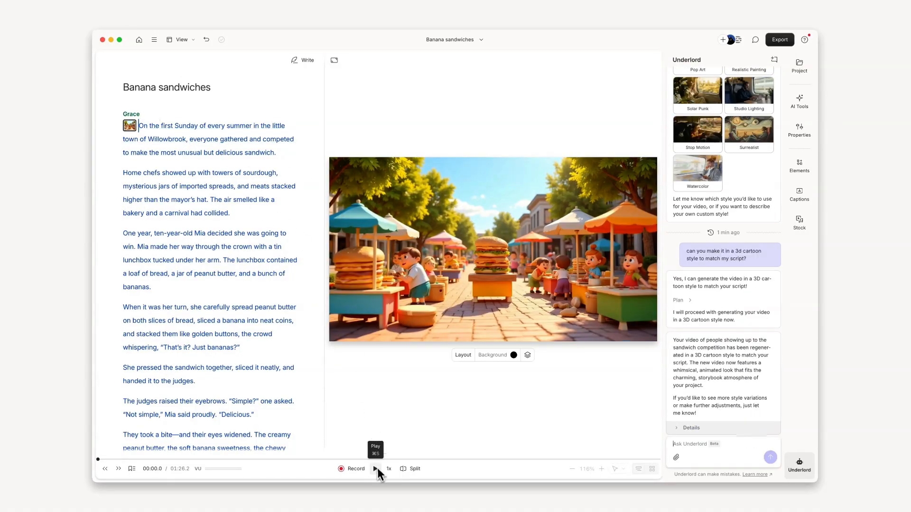
{"action": "left_click", "coordinate": [374, 469]}
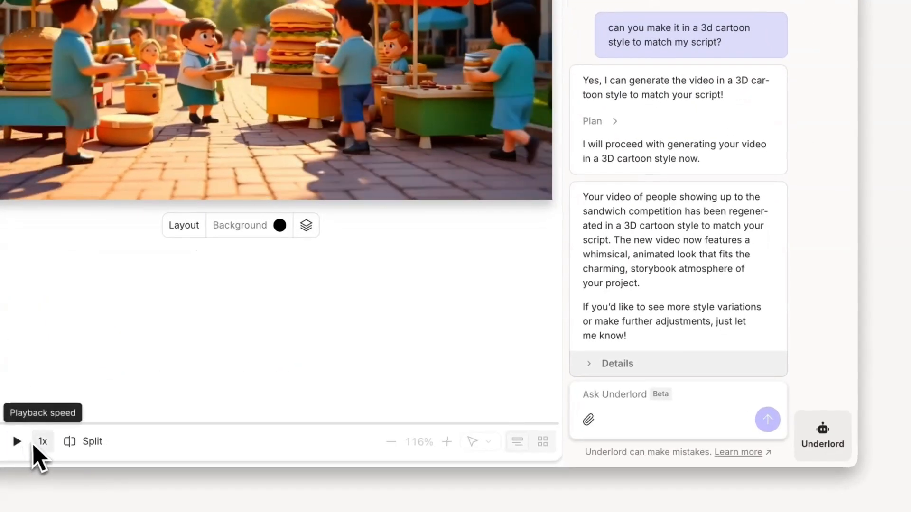
{"action": "type", "text": "can you a"}
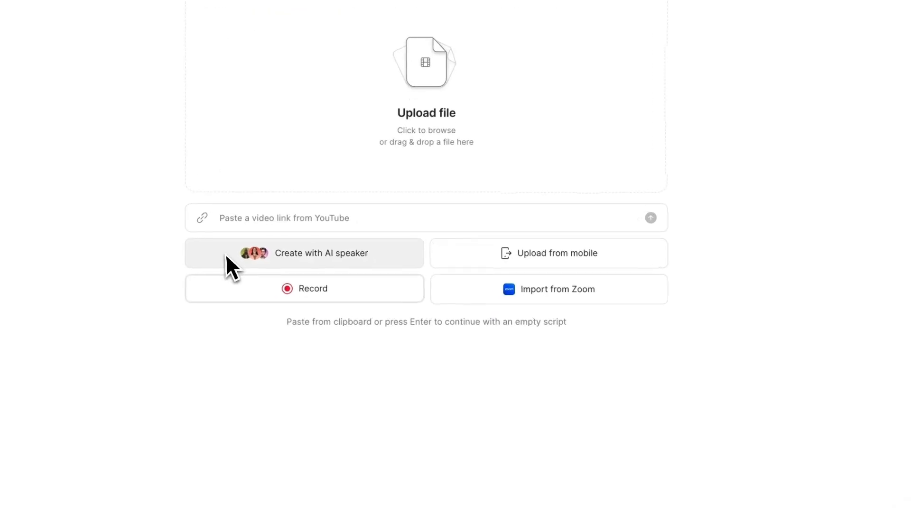
Start an AI speaker video and create a custom avatar with 'add sunglasses'.
{"action": "left_click", "coordinate": [320, 253]}
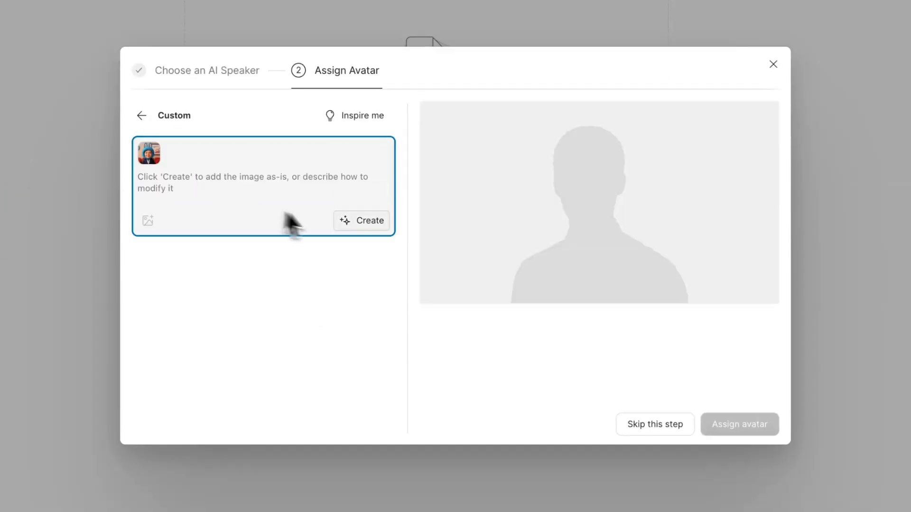
{"action": "type", "text": "add"}
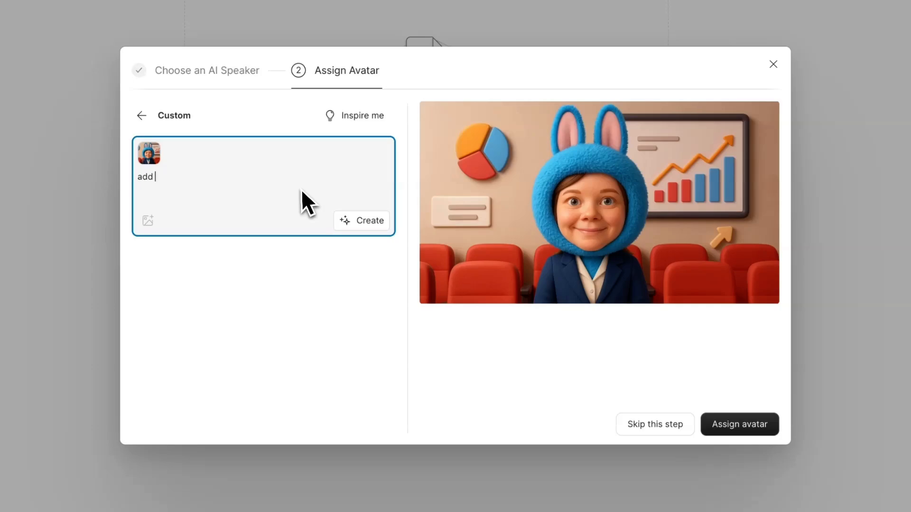
{"action": "type", "text": "sunglasses"}
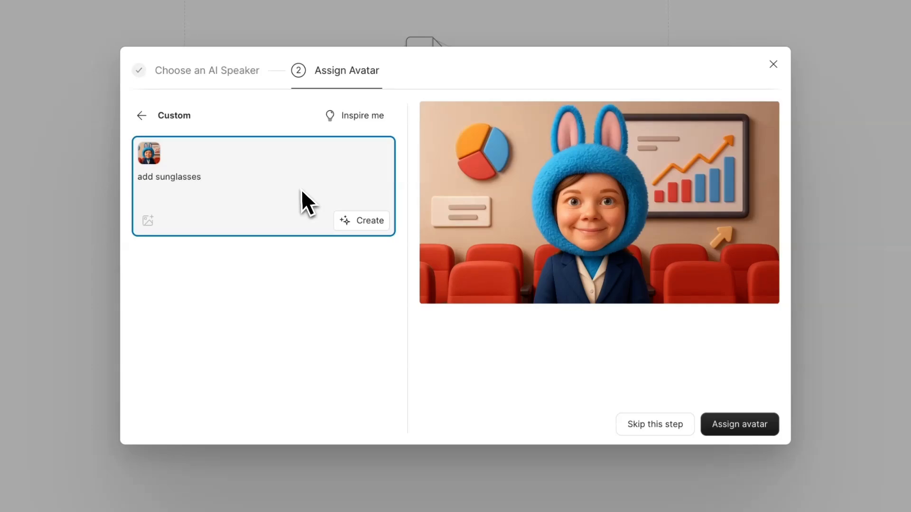
{"action": "left_click", "coordinate": [360, 220]}
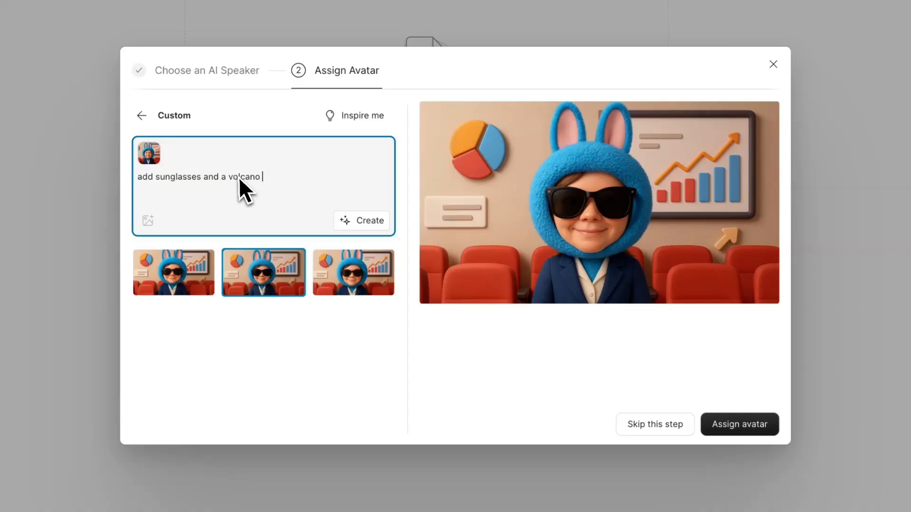
Regenerate the avatar adding 'and a volcano in the background'.
{"action": "type", "text": "in the background"}
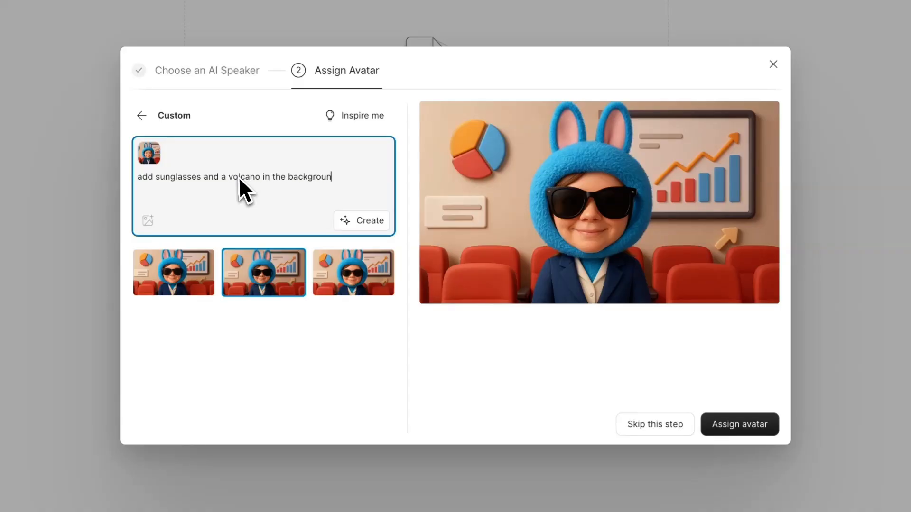
{"action": "left_click", "coordinate": [361, 220]}
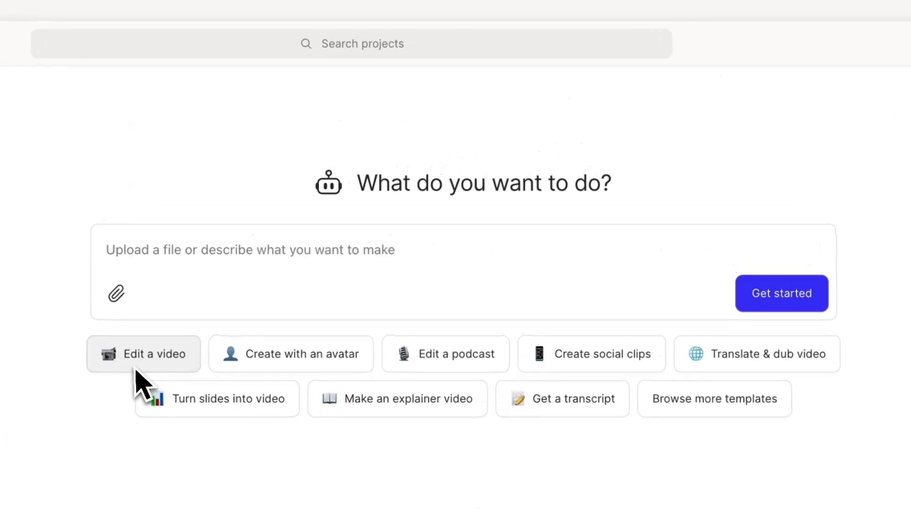
{"action": "mouse_move", "coordinate": [714, 399]}
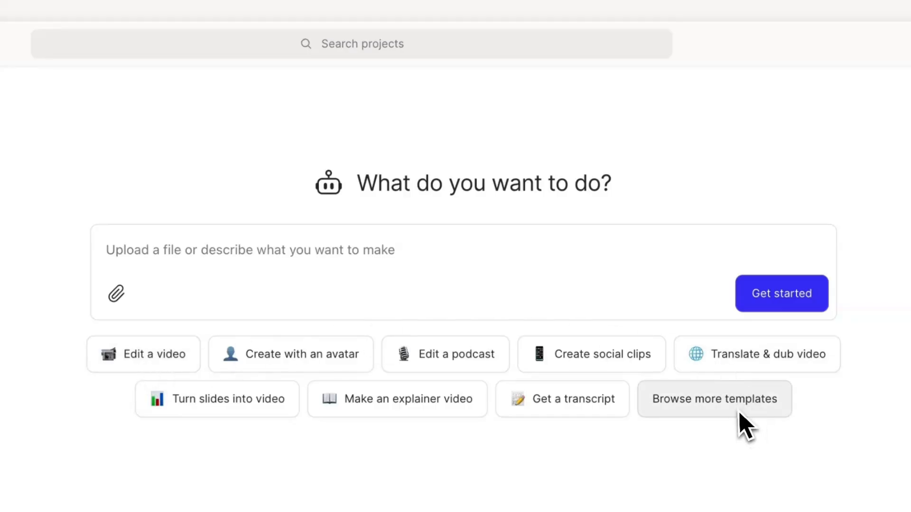
Browse the full template collection and launch the Create social clips template.
{"action": "left_click", "coordinate": [714, 399]}
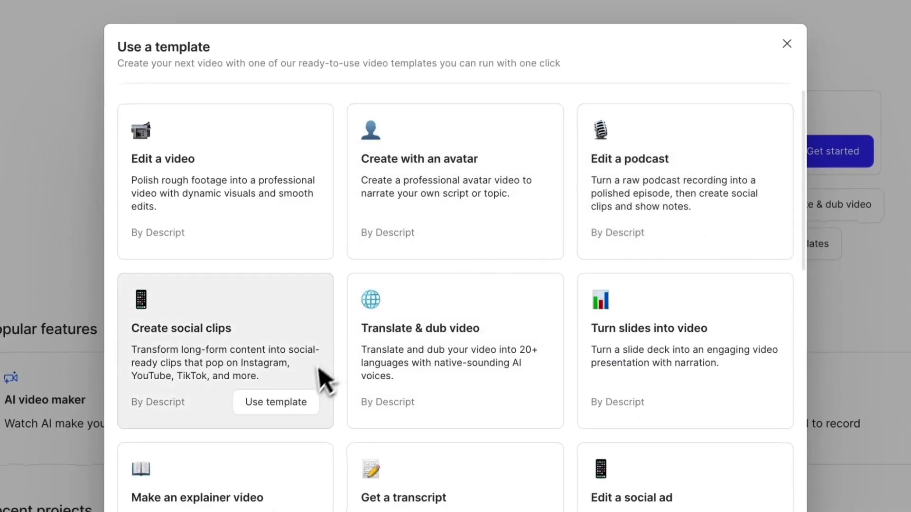
{"action": "left_click", "coordinate": [276, 402]}
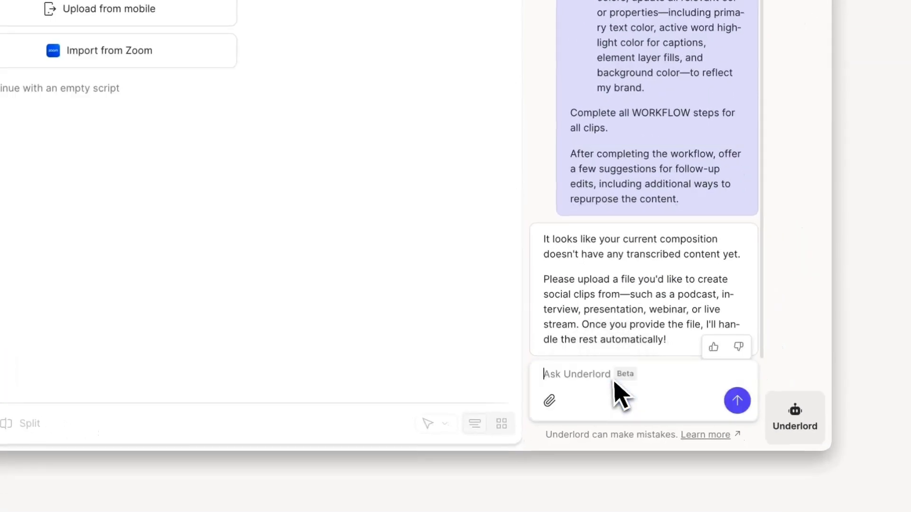
Request '3 vertical clips at around 20 sec' from the uploaded video in Underlord.
{"action": "type", "text": "let"}
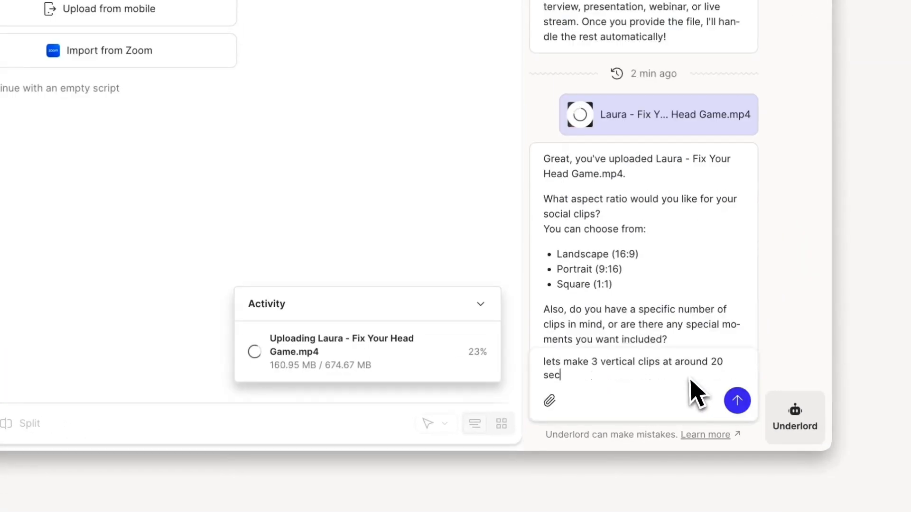
{"action": "left_click", "coordinate": [737, 400]}
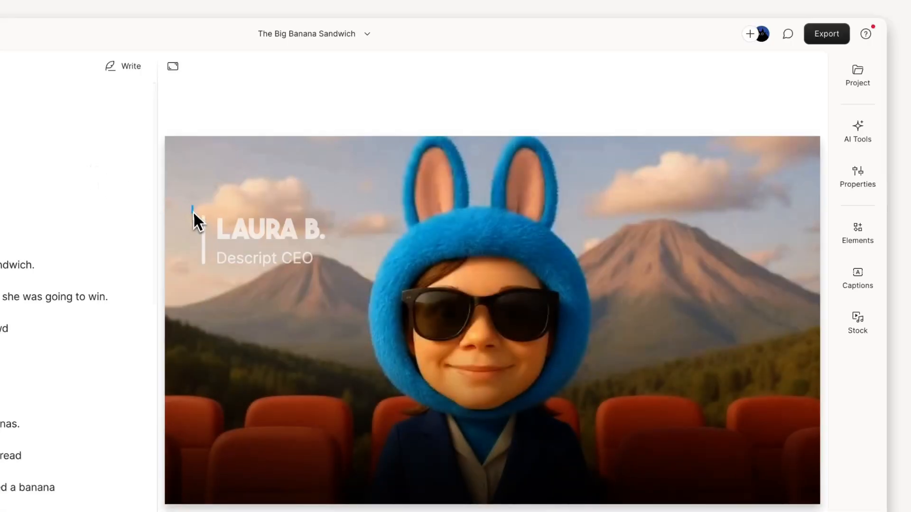
Drag the selected title layers to the lower left, then over to the right side of the scene.
{"action": "left_click", "coordinate": [264, 258]}
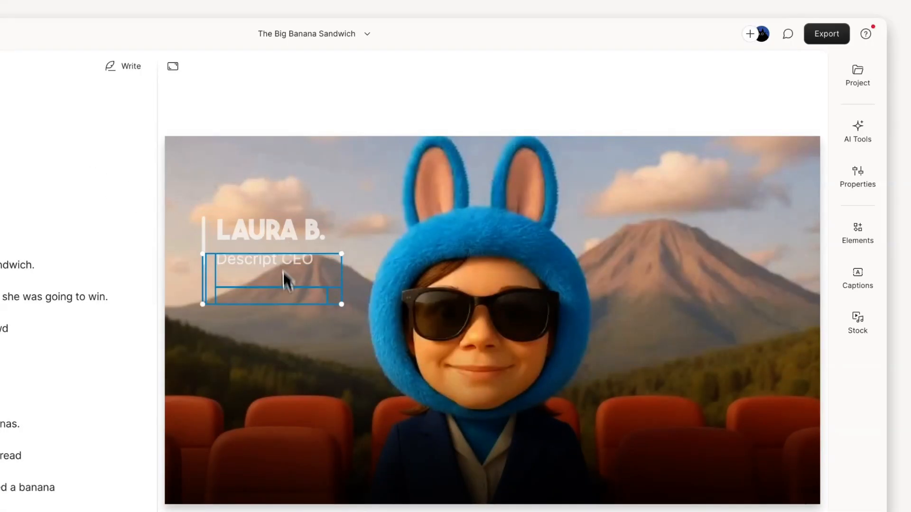
{"action": "left_click_drag", "start_coordinate": [284, 279], "coordinate": [285, 429]}
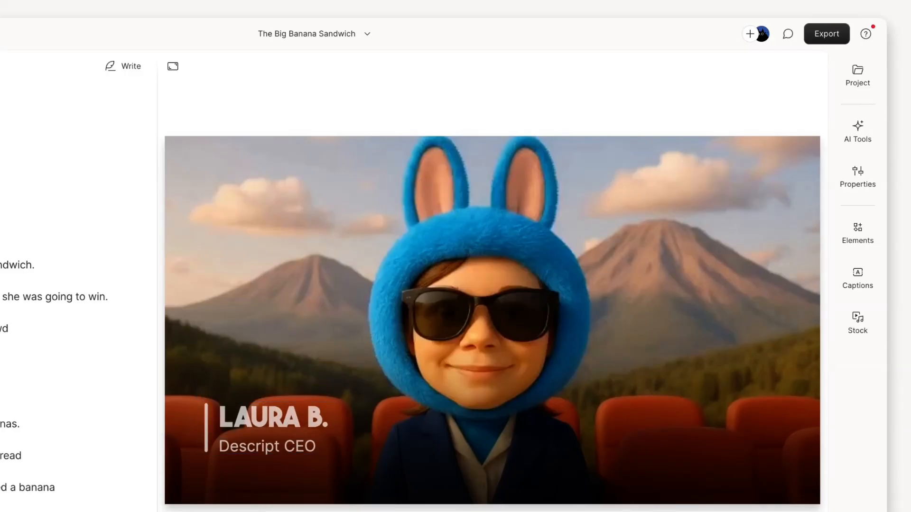
{"action": "left_click", "coordinate": [272, 446]}
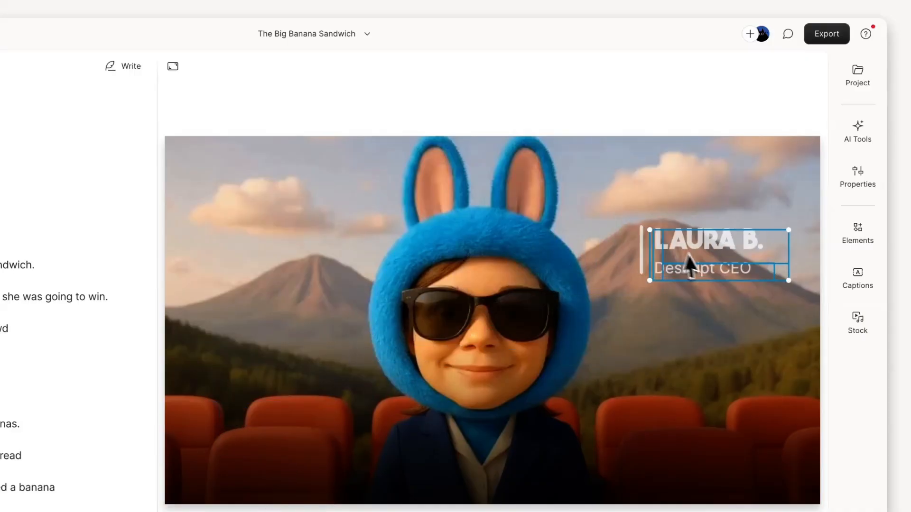
{"action": "left_click_drag", "start_coordinate": [718, 254], "coordinate": [691, 334]}
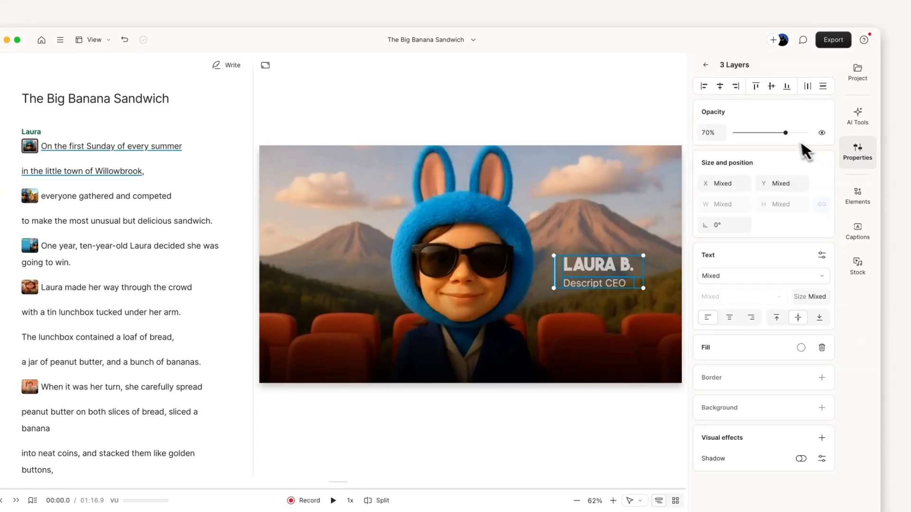
Set the three title layers to 100% opacity and enable Shadow under Visual effects.
{"action": "left_click_drag", "start_coordinate": [784, 132], "coordinate": [808, 133]}
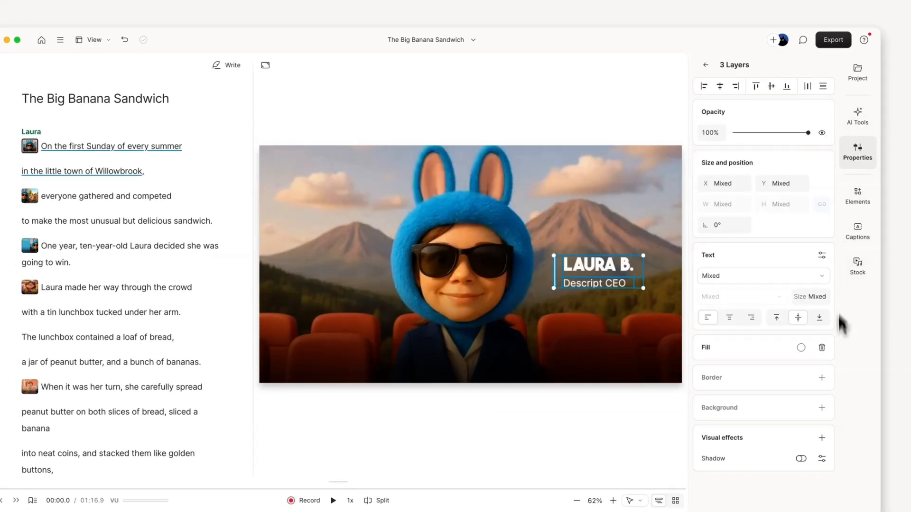
{"action": "left_click", "coordinate": [800, 458]}
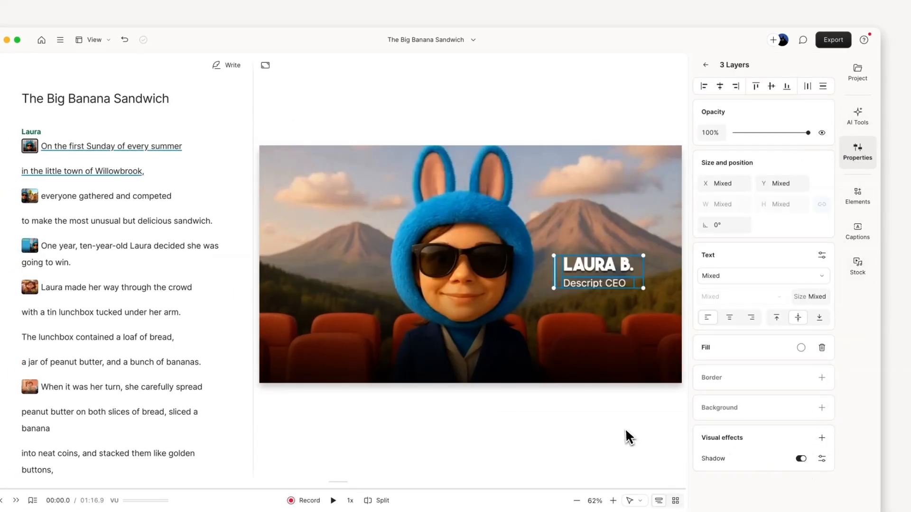